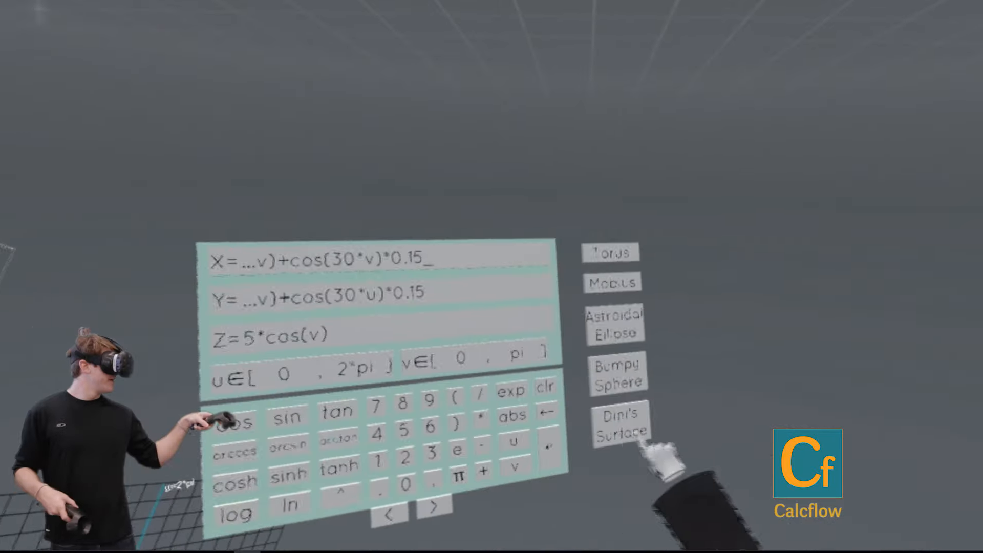
Load the Dini's Surface preset to fill the equation fields and parameter ranges
{"action": "left_click", "coordinate": [621, 423]}
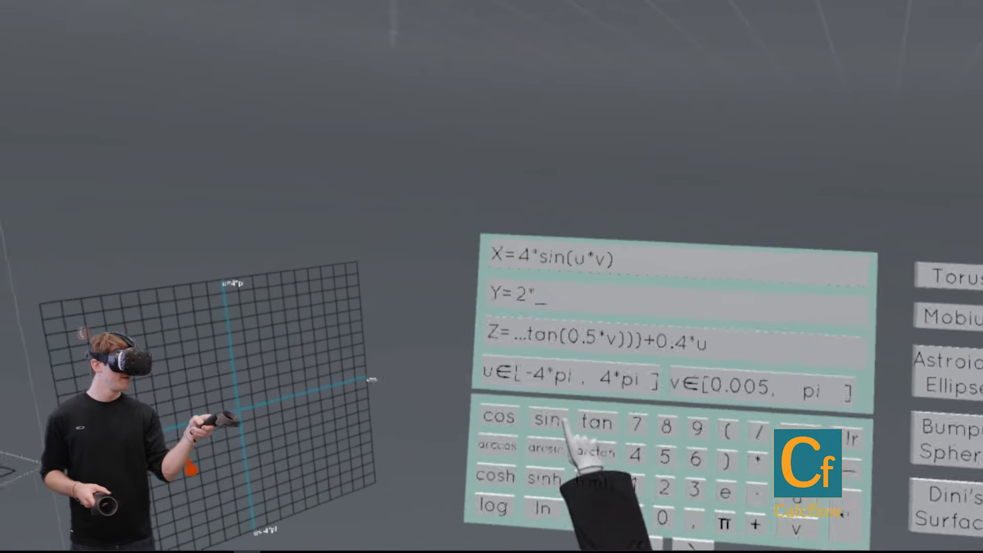
Finish Y as 2*cos(v*v*v), then clear Z and start it with 5
{"action": "left_click", "coordinate": [540, 420]}
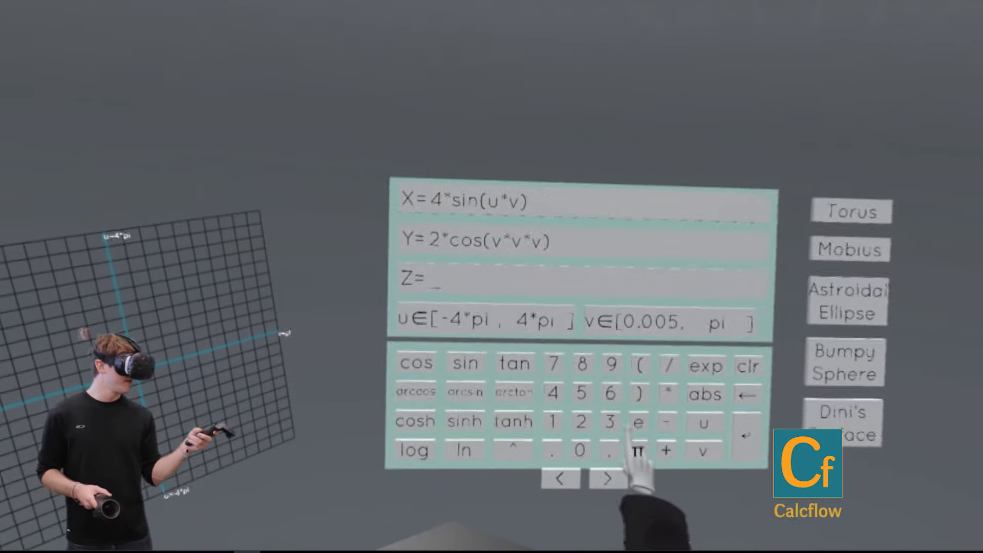
{"action": "left_click", "coordinate": [607, 427]}
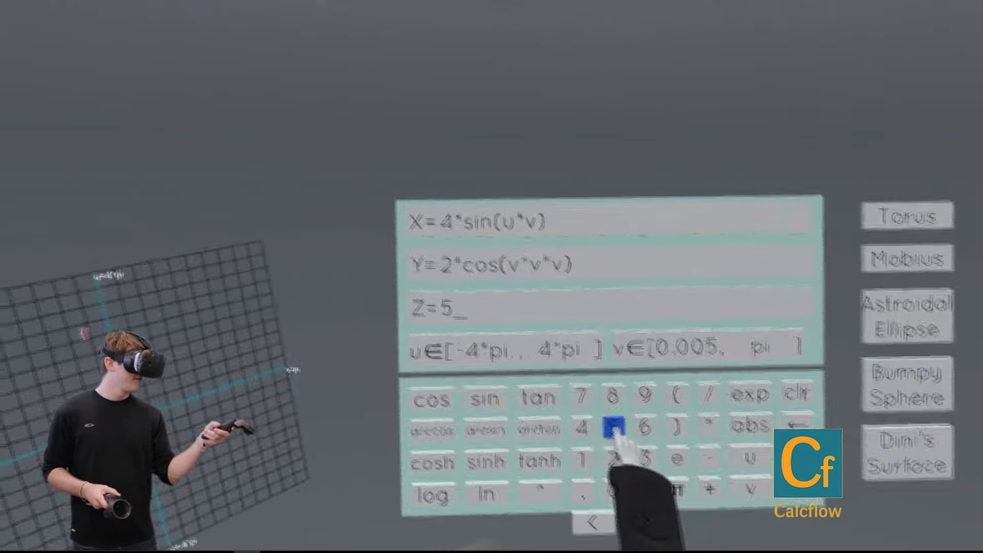